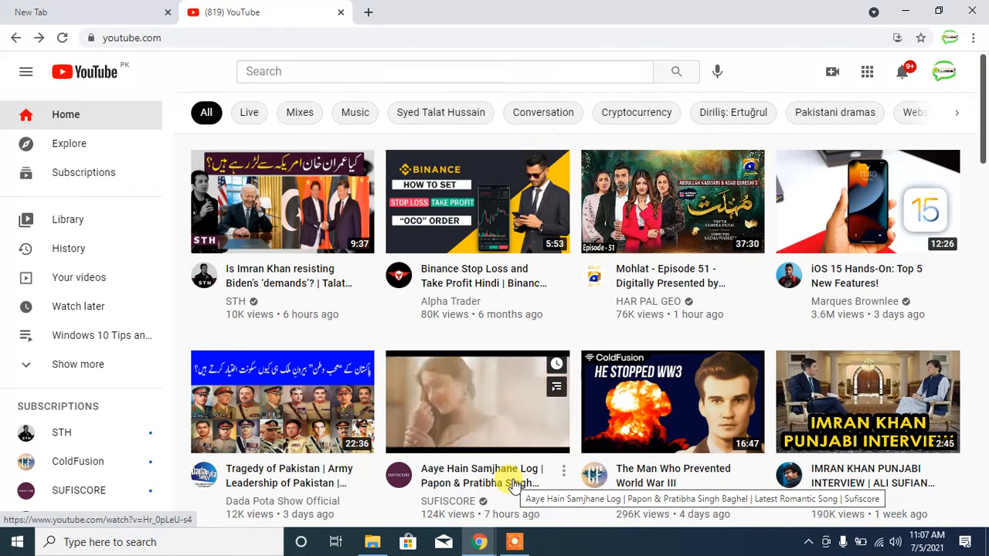
{"action": "mouse_move", "coordinate": [976, 278]}
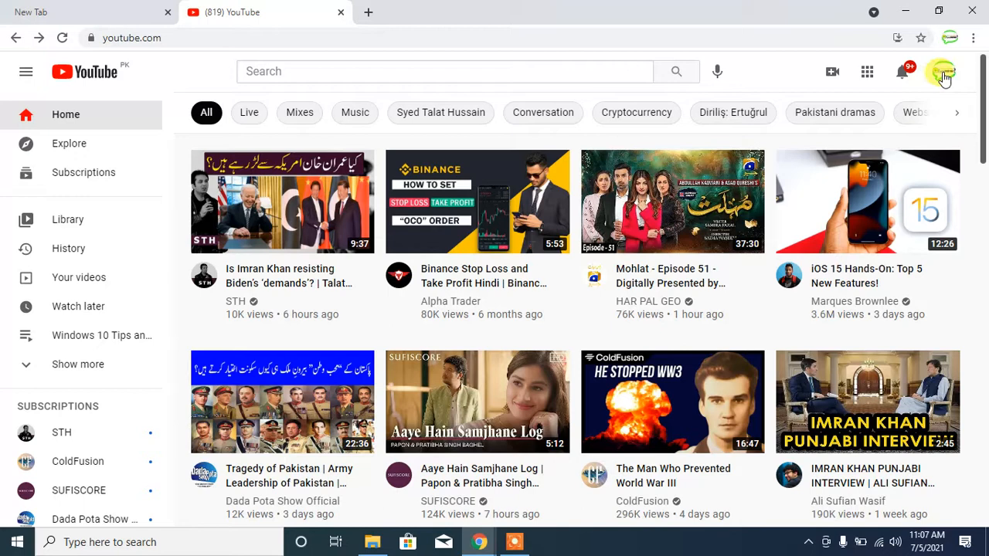
- Go to the FamiHow channel page via 'Your channel' in the account menu
{"action": "left_click", "coordinate": [950, 72]}
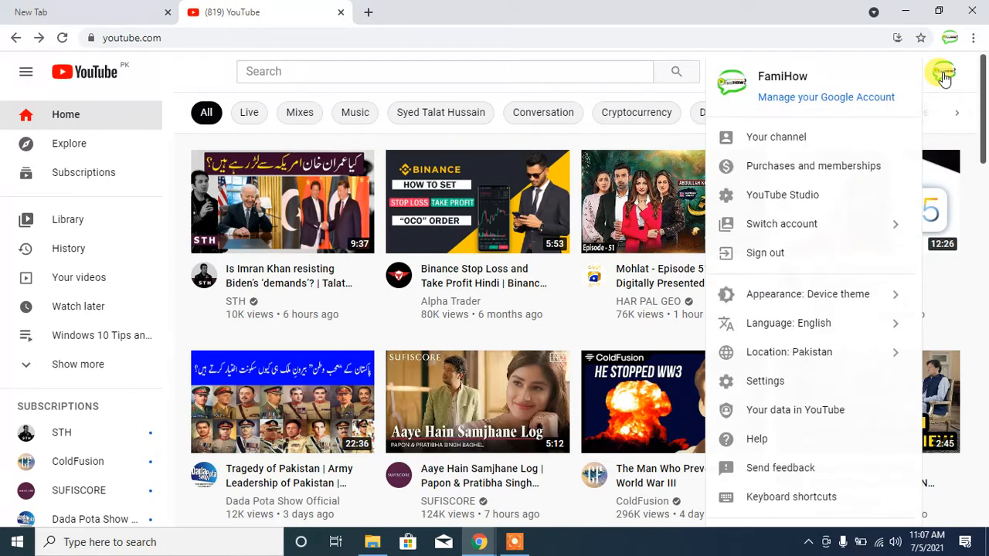
{"action": "mouse_move", "coordinate": [788, 143]}
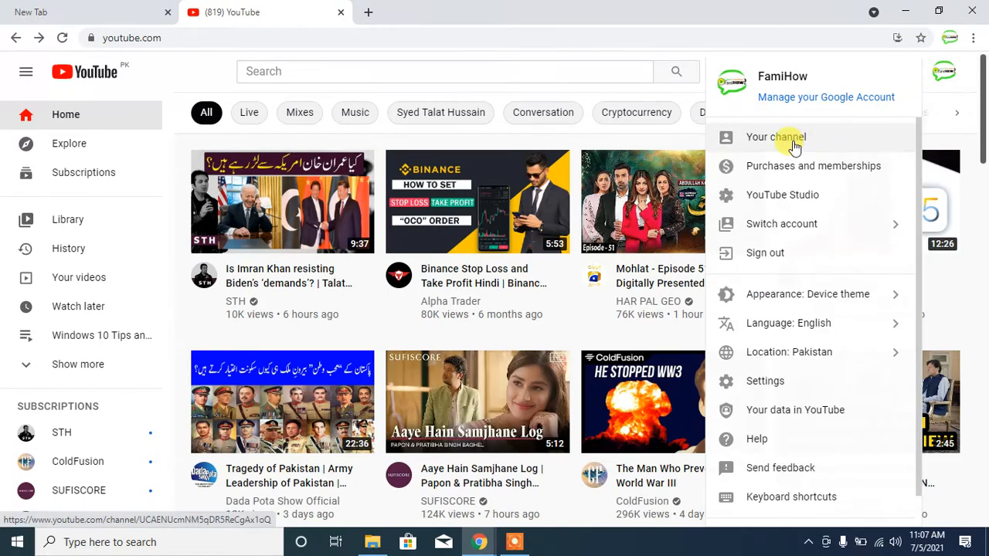
{"action": "left_click", "coordinate": [776, 136]}
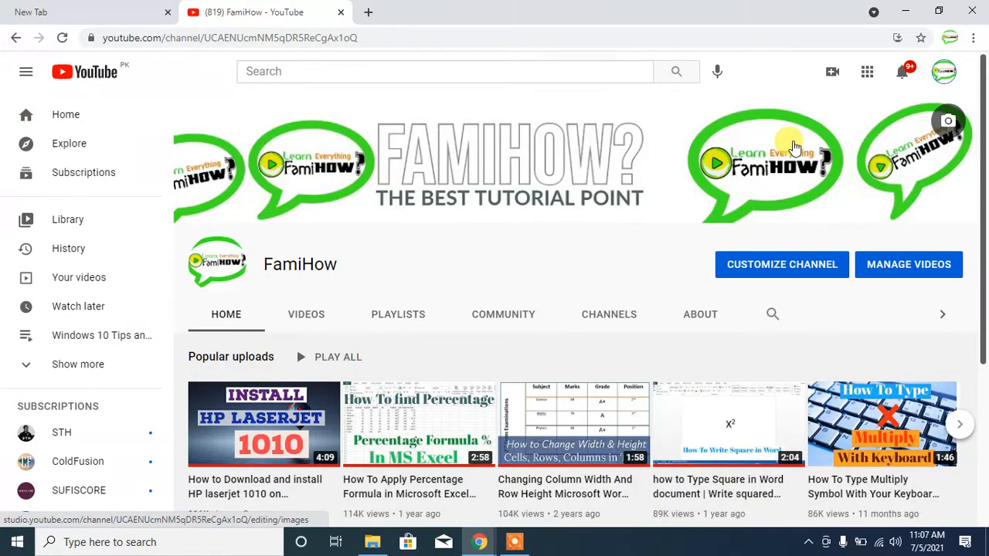
{"action": "mouse_move", "coordinate": [877, 223]}
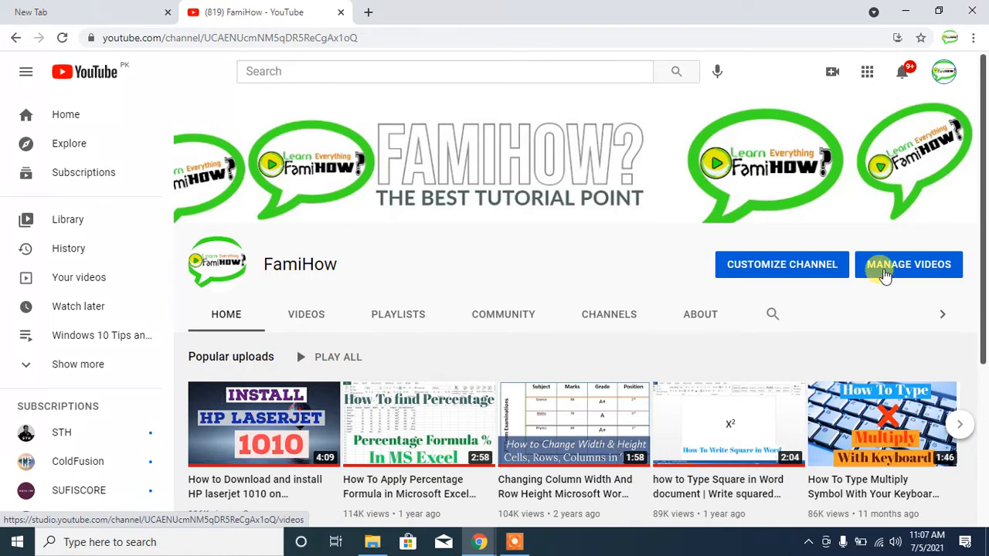
- Open YouTube Studio's Channel content listing the channel's uploaded videos via 'Manage videos'
{"action": "left_click", "coordinate": [908, 264]}
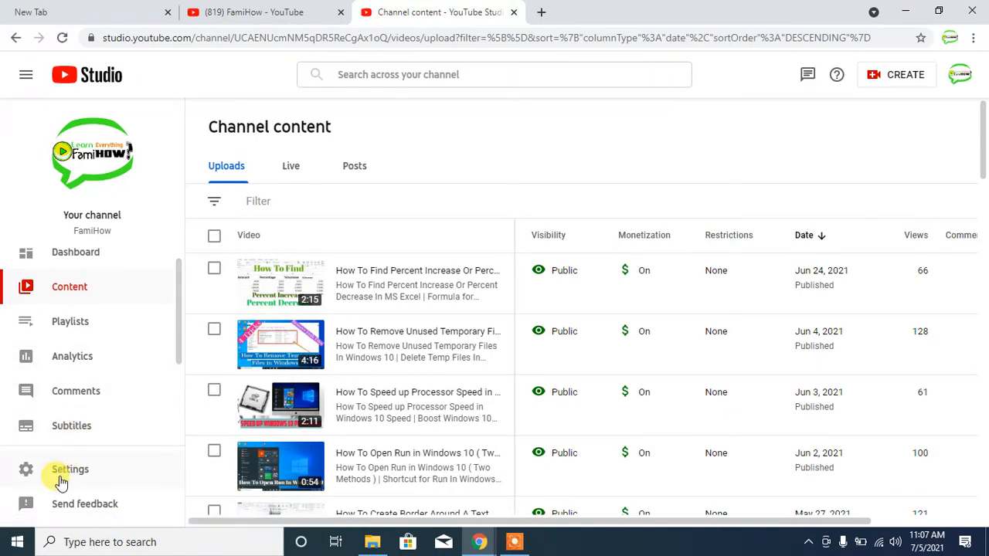
- Bring up the Studio Settings window from the left sidebar, landing on General
{"action": "left_click", "coordinate": [70, 470]}
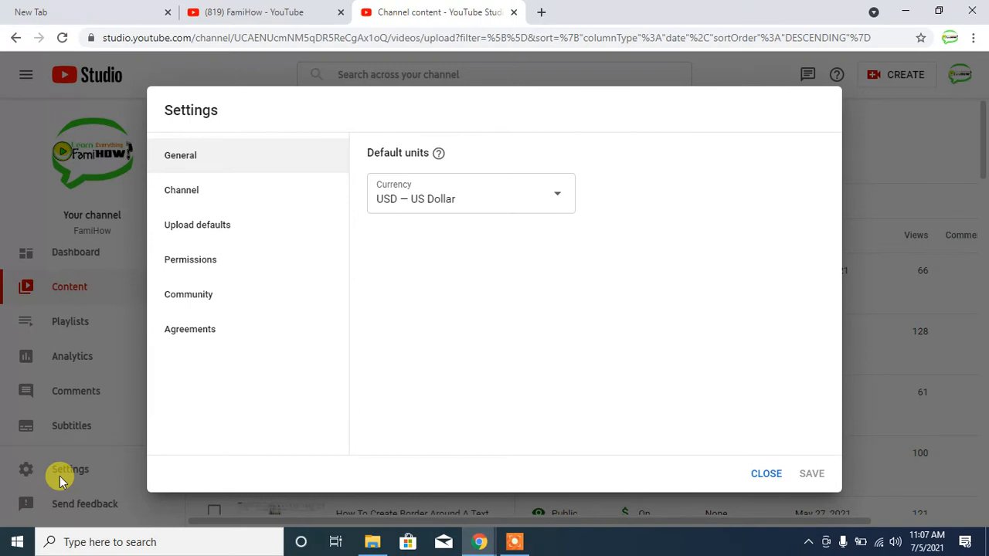
{"action": "mouse_move", "coordinate": [8, 350]}
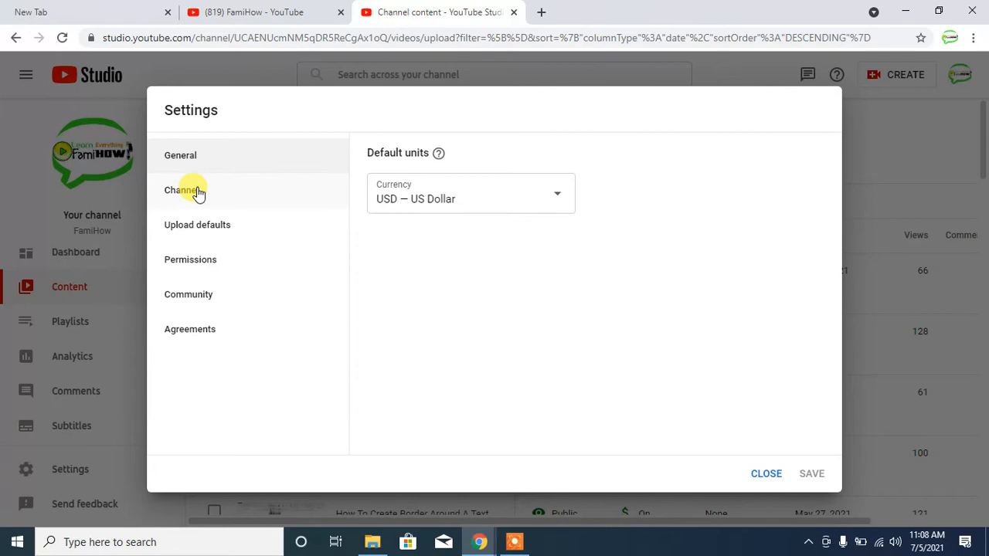
- Show the Channel section's Basic info with country of residence Pakistan and keywords
{"action": "left_click", "coordinate": [180, 190]}
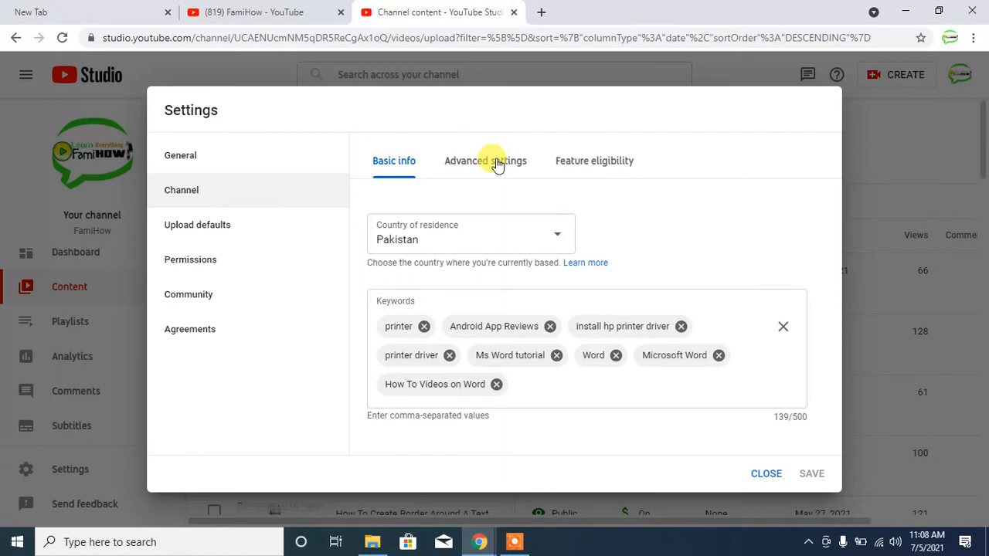
- Show Advanced settings scrolled down to the Subscriber count section
{"action": "left_click", "coordinate": [485, 161]}
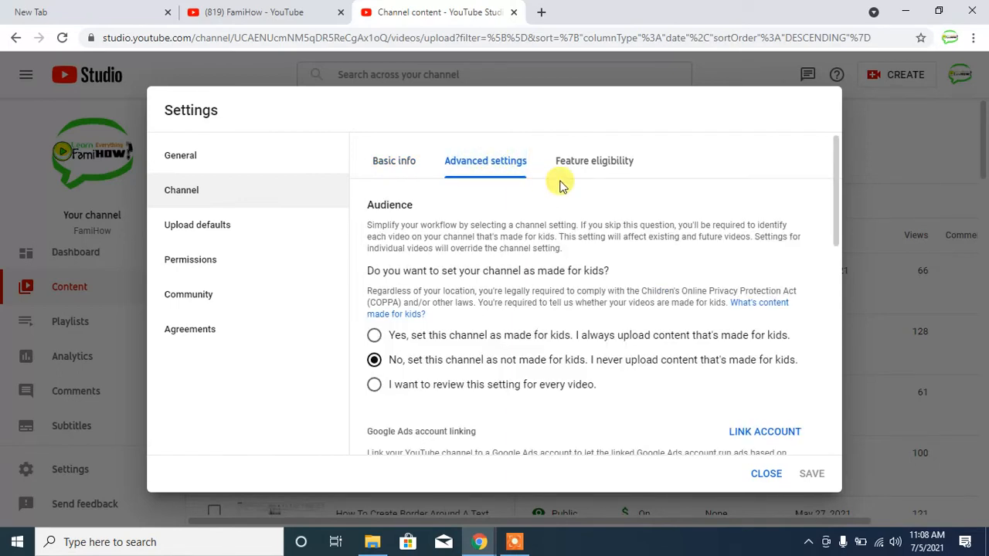
{"action": "scroll", "scroll_direction": "down", "scroll_amount": 3}
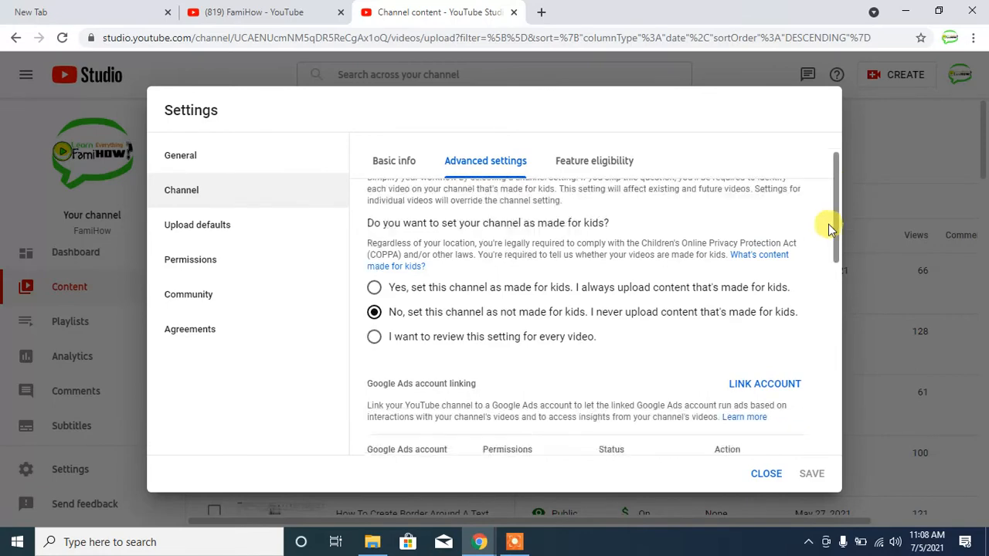
{"action": "scroll", "scroll_direction": "down", "scroll_amount": 3}
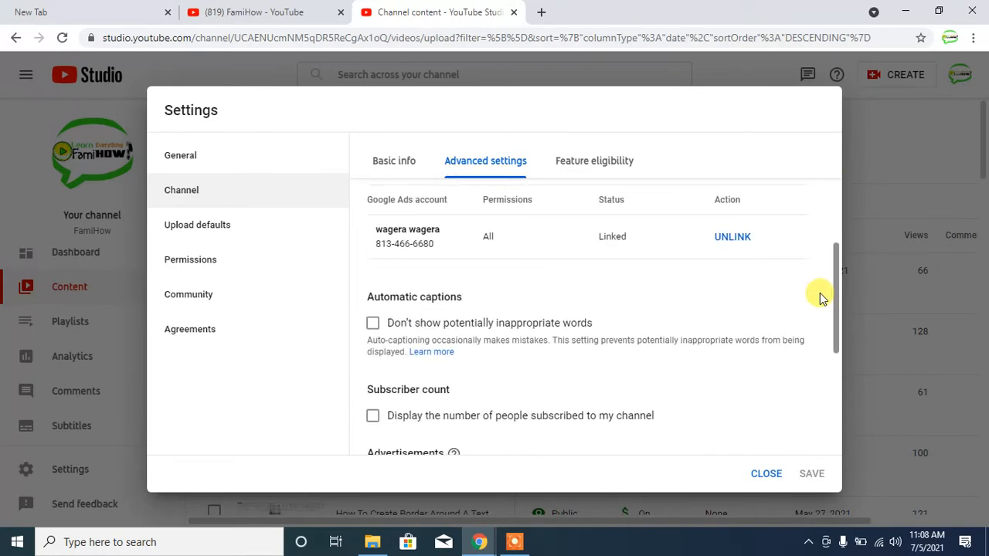
{"action": "scroll", "scroll_direction": "down", "scroll_amount": 3}
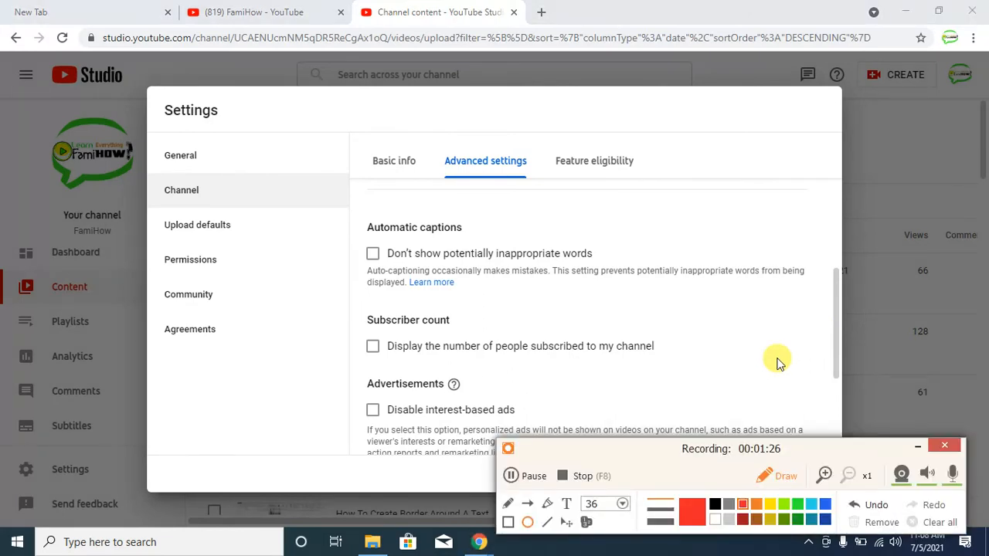
{"action": "mouse_move", "coordinate": [338, 285]}
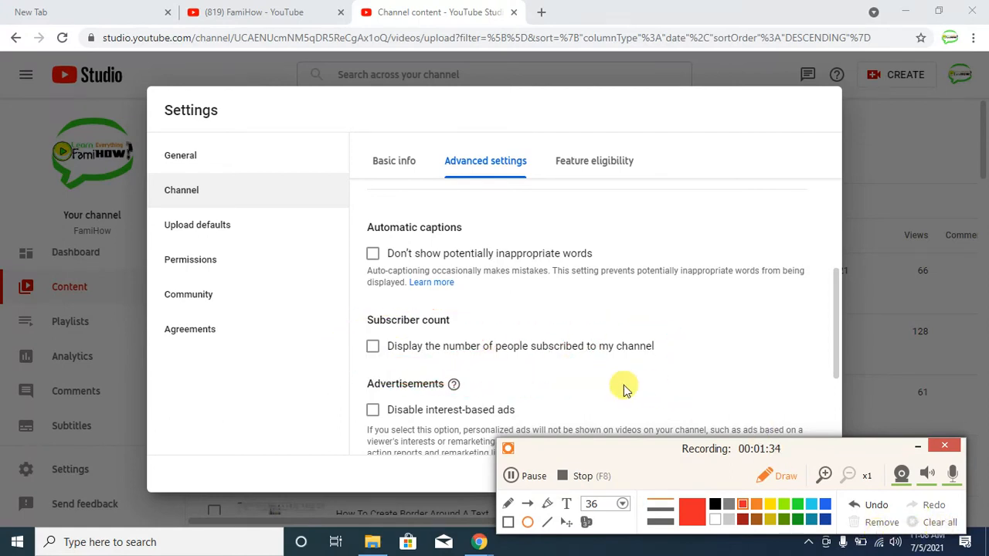
{"action": "mouse_move", "coordinate": [451, 383]}
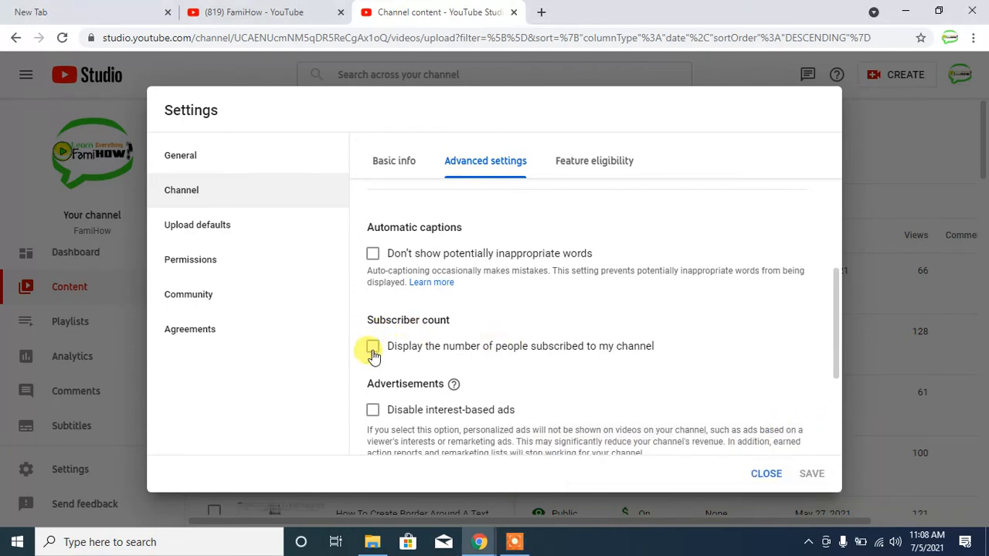
- Turn on 'Display the number of people subscribed to my channel' and save the settings
{"action": "left_click", "coordinate": [371, 346]}
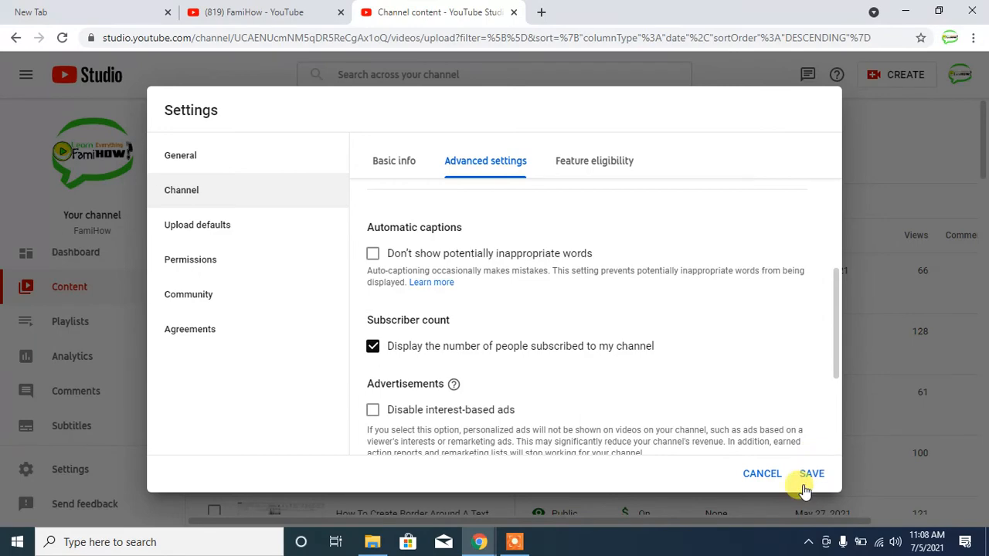
{"action": "left_click", "coordinate": [809, 472]}
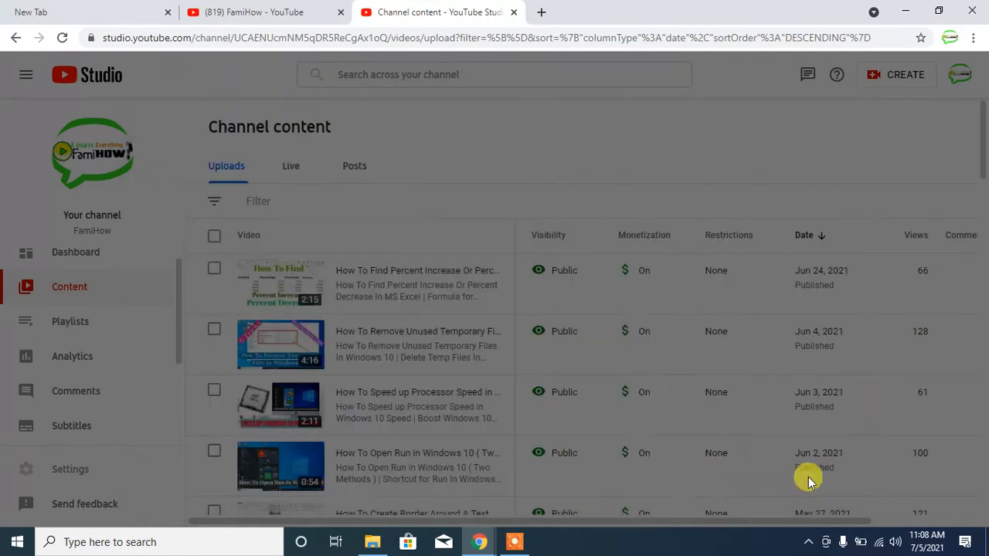